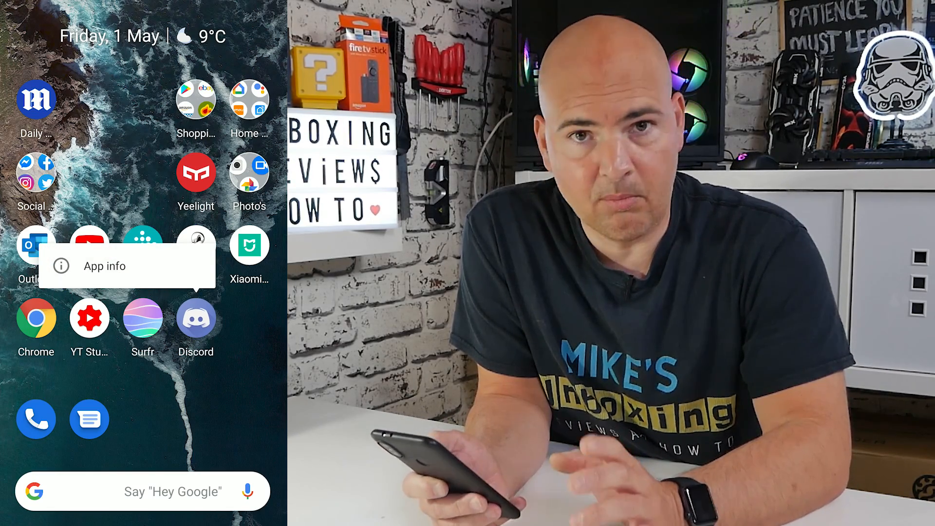
Open the App info page for Discord from its home-screen icon
click(104, 266)
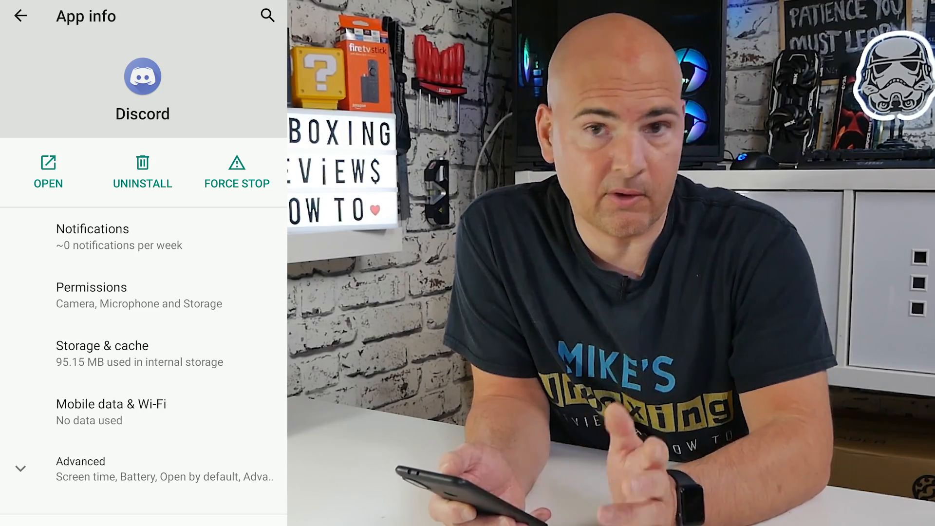
Open Discord's Permissions list from its App info page
click(92, 287)
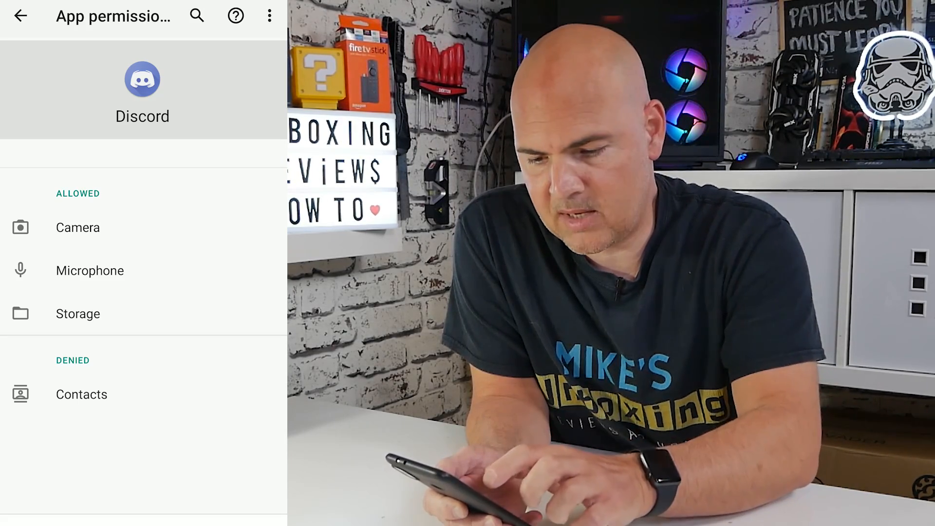
Set Discord's Camera, Microphone and Storage permissions each to Deny
click(77, 227)
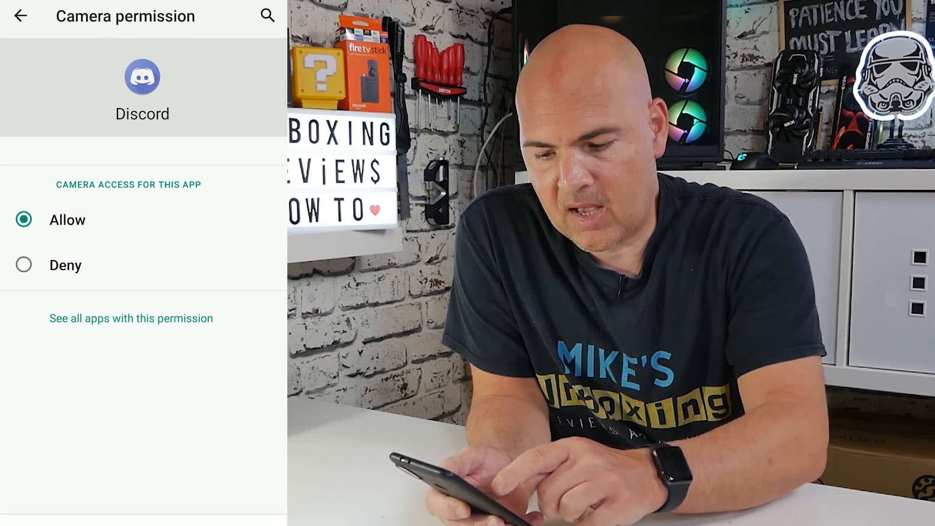
click(24, 264)
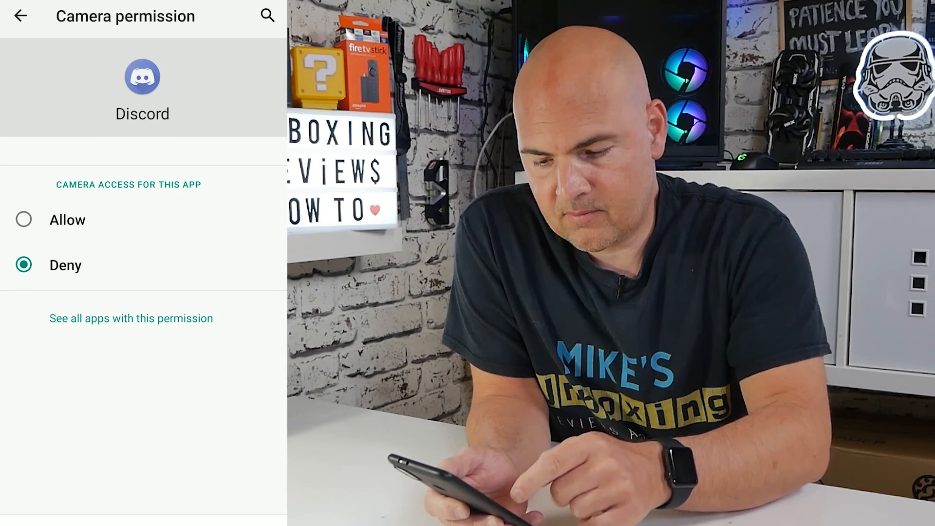
click(20, 16)
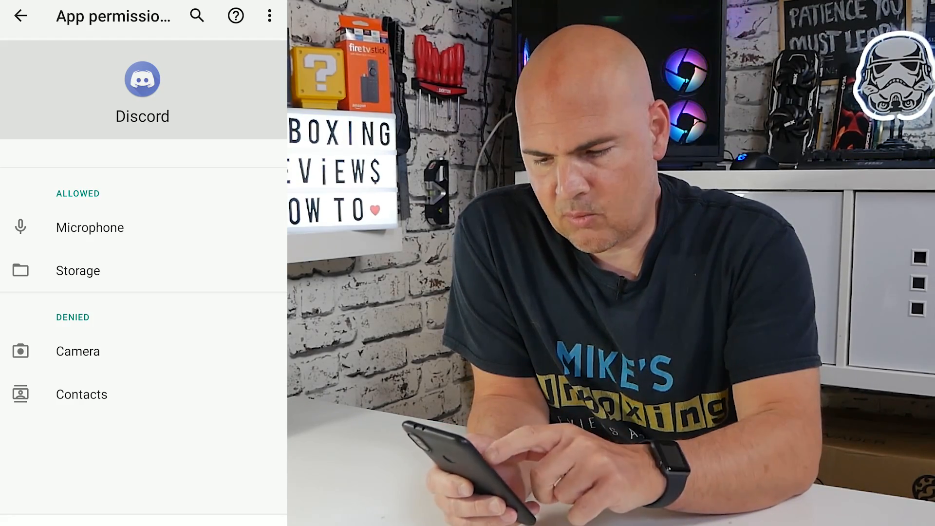
click(90, 227)
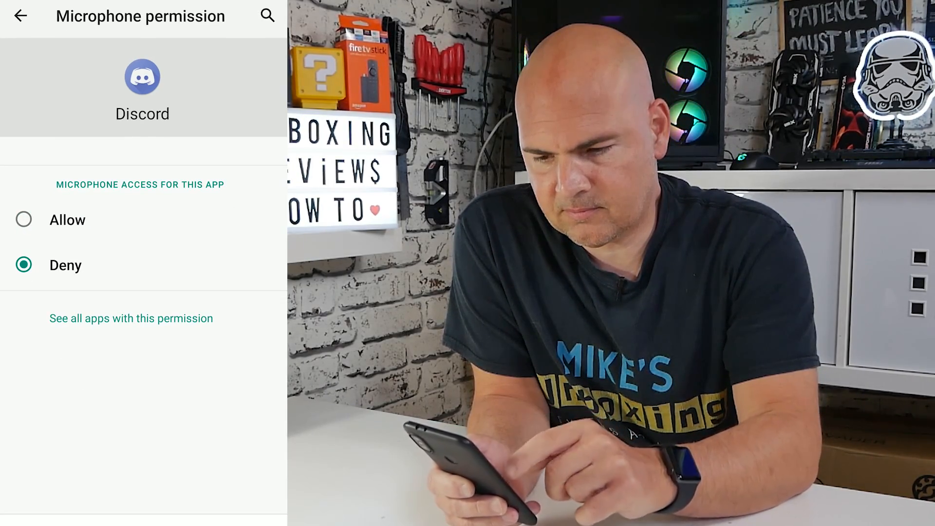
click(20, 16)
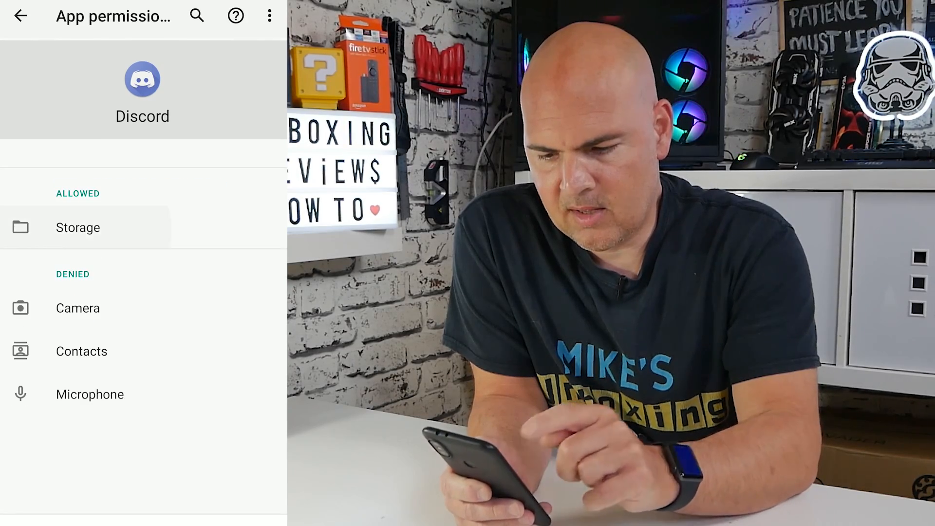
click(78, 228)
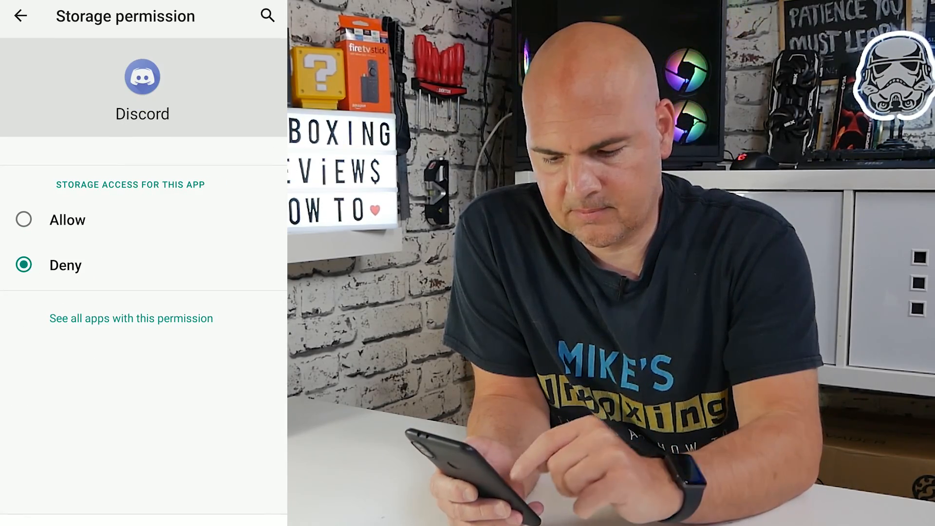
click(20, 16)
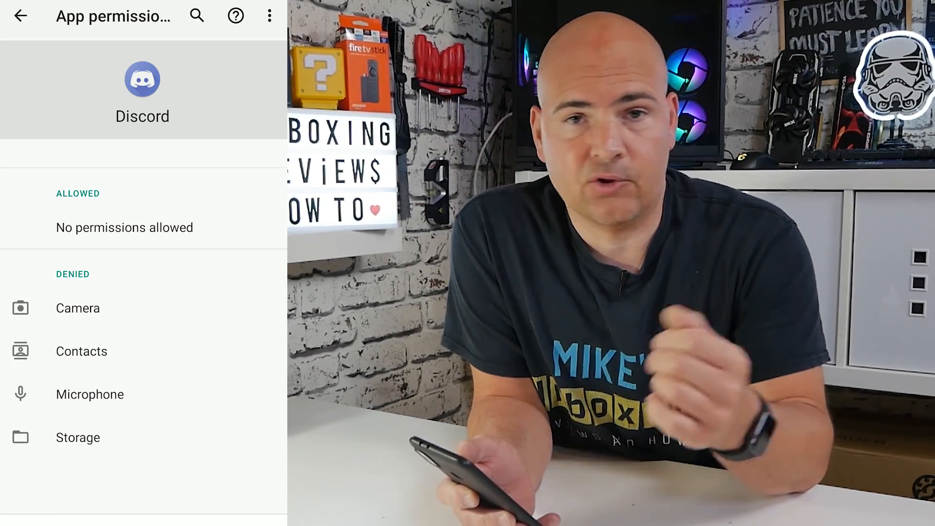
Switch Discord's Camera, Microphone and Storage permissions back to Allow, leaving Contacts denied
click(78, 308)
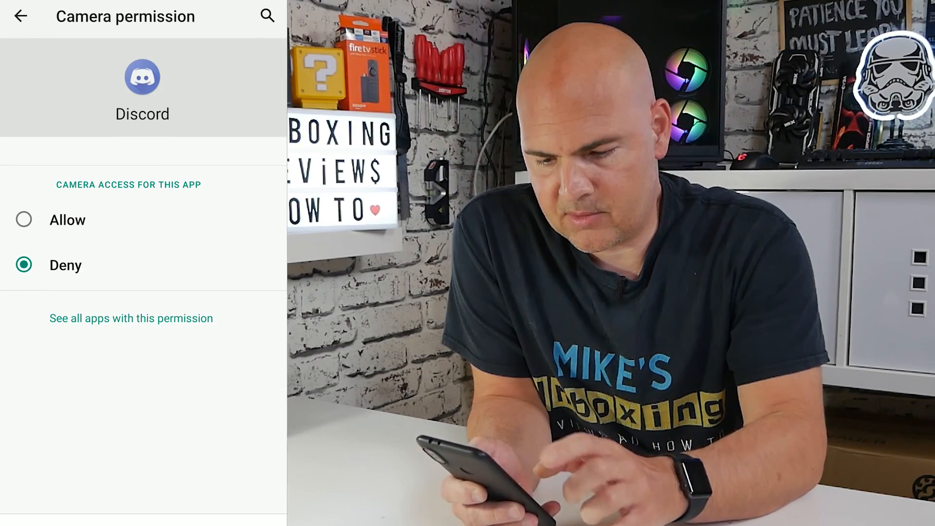
click(21, 16)
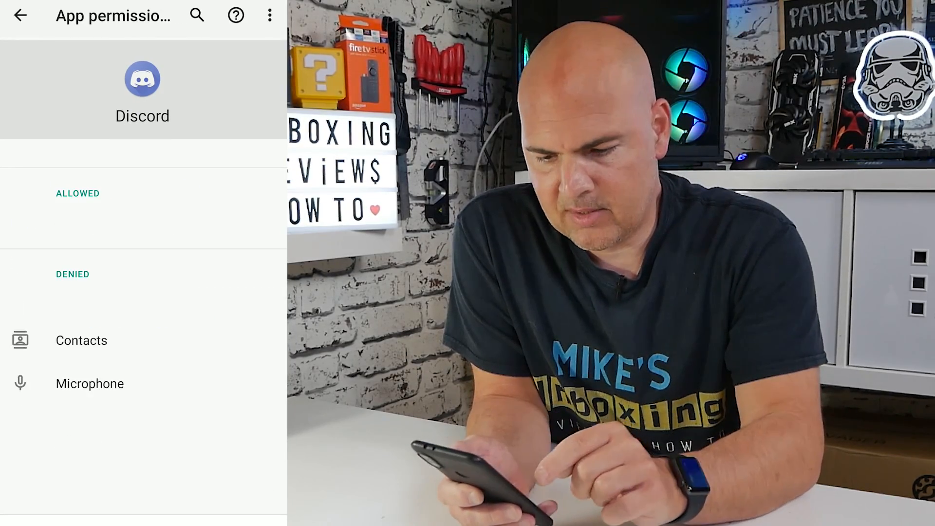
click(80, 340)
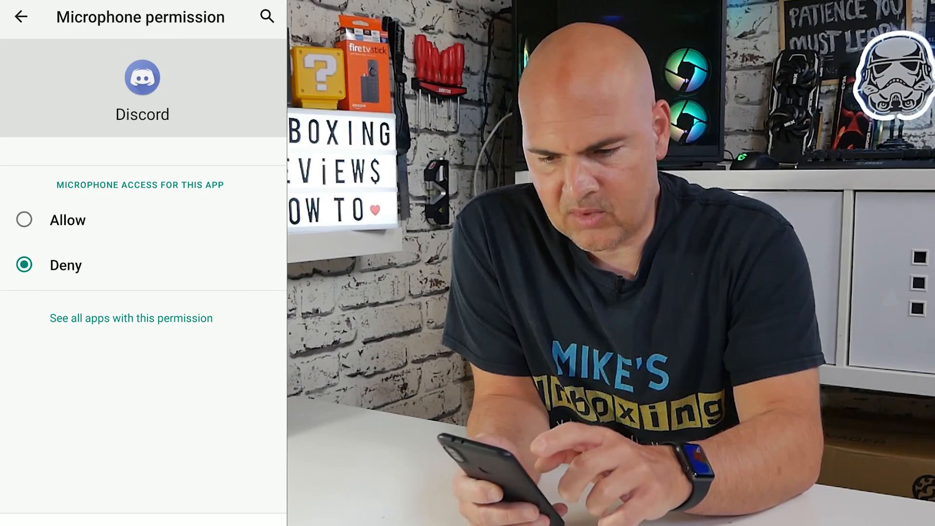
click(24, 219)
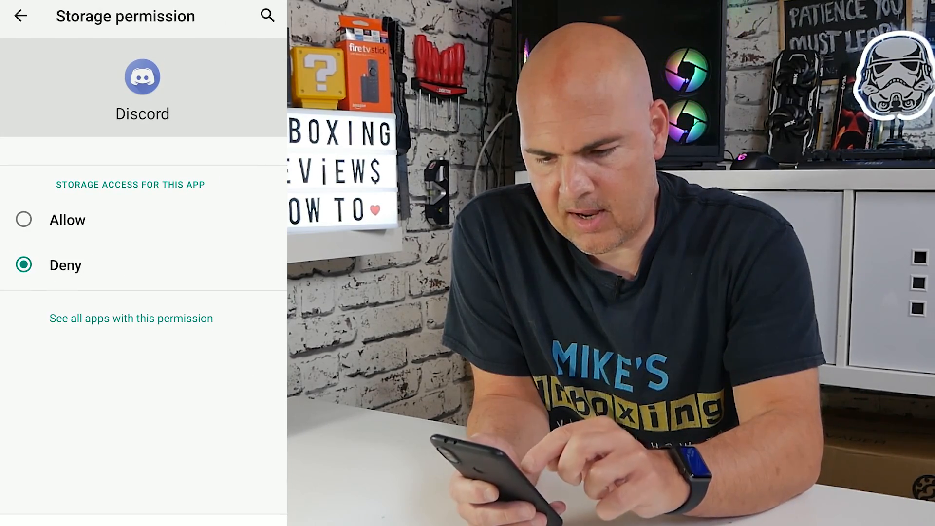
click(23, 220)
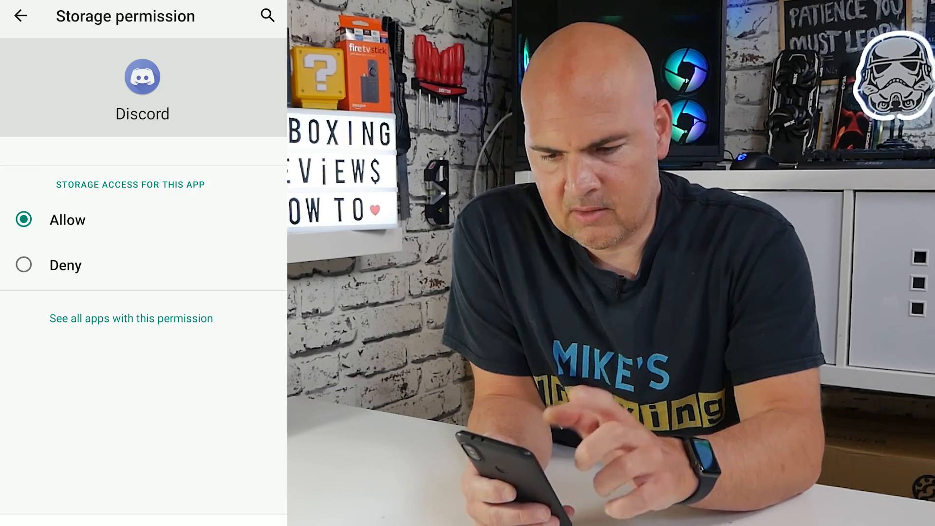
click(19, 16)
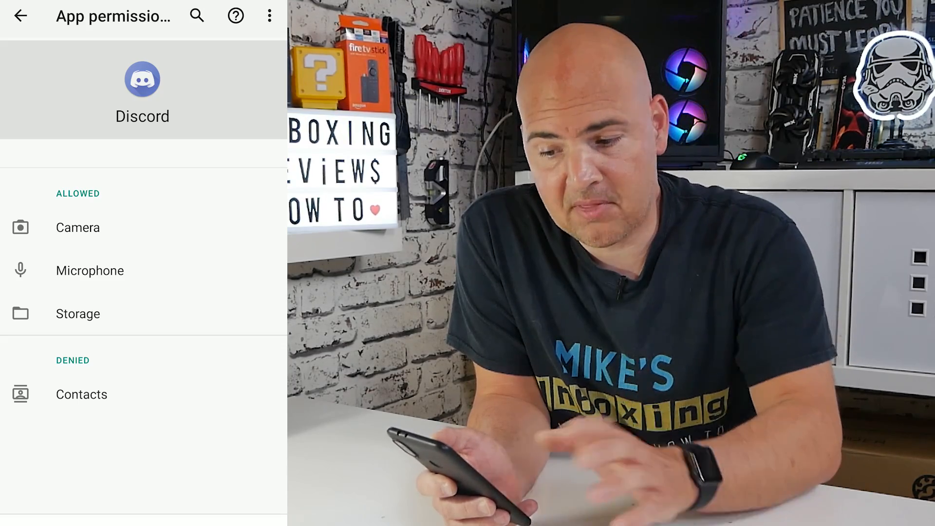
Clear Discord's storage under Storage & cache and confirm the Delete app data dialog
click(20, 16)
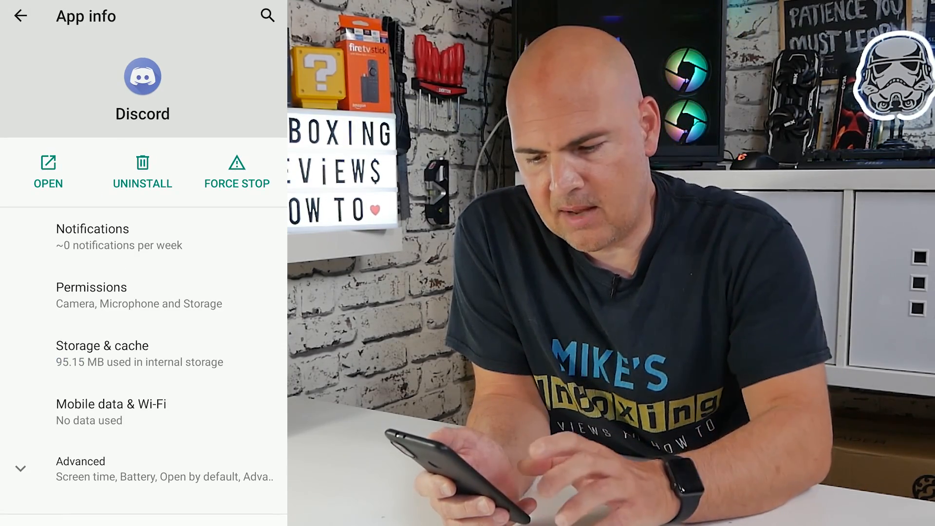
click(99, 346)
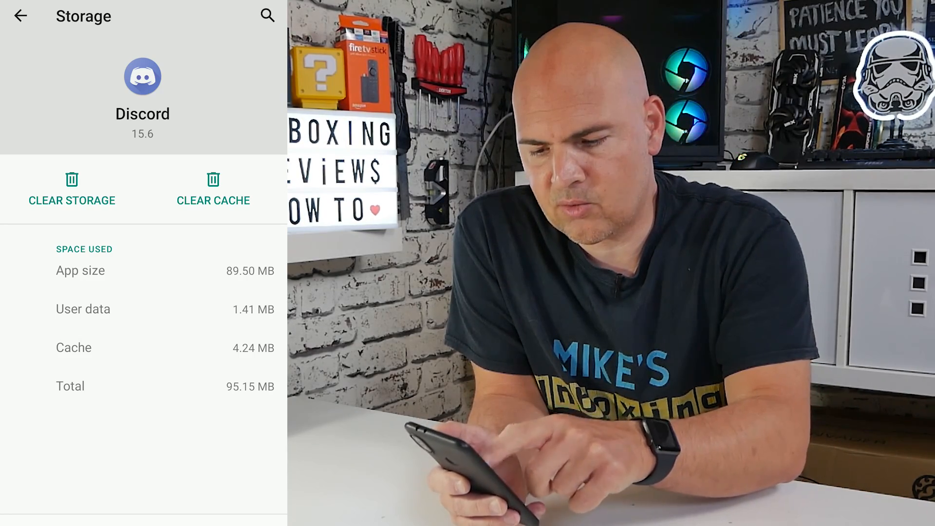
click(72, 189)
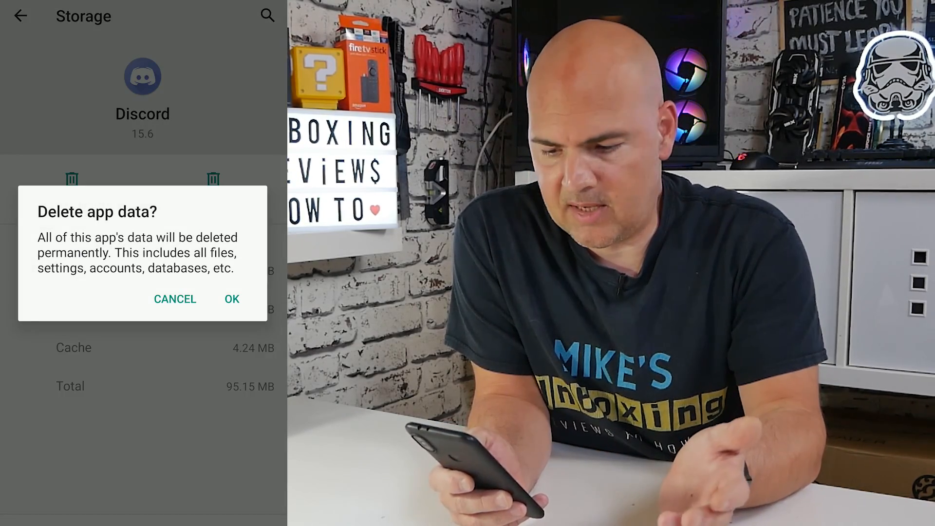
click(232, 299)
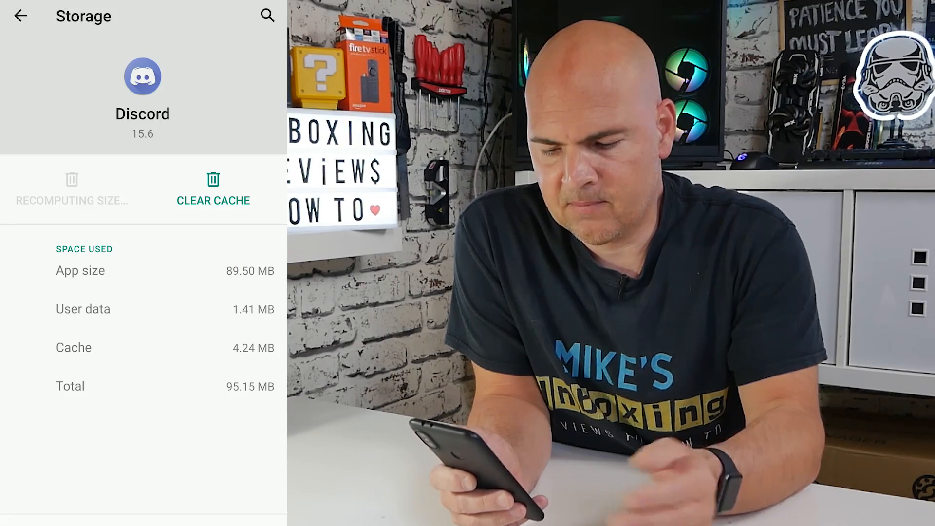